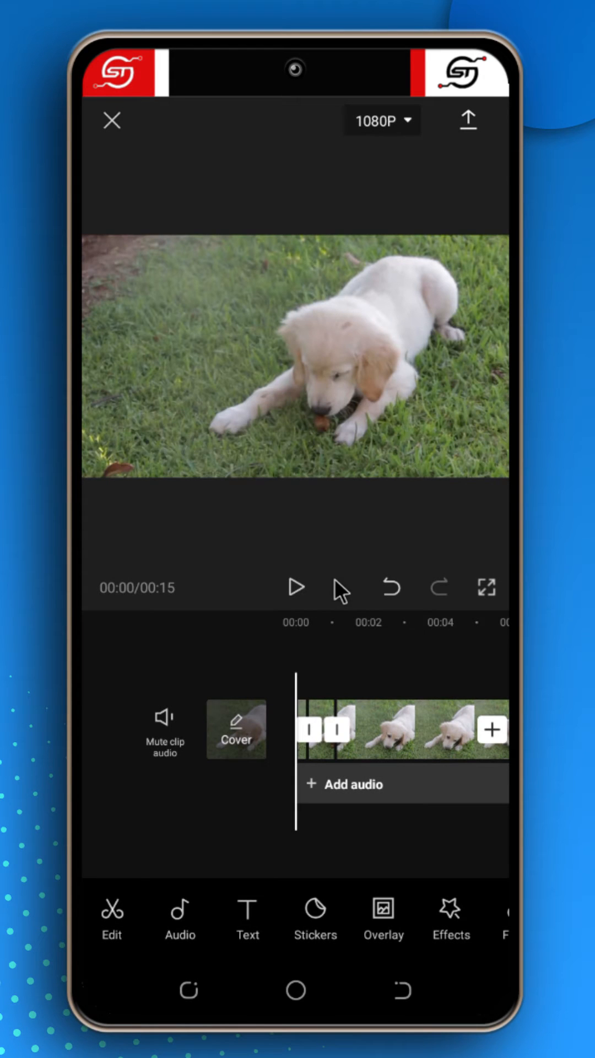
mouse_move(317, 563)
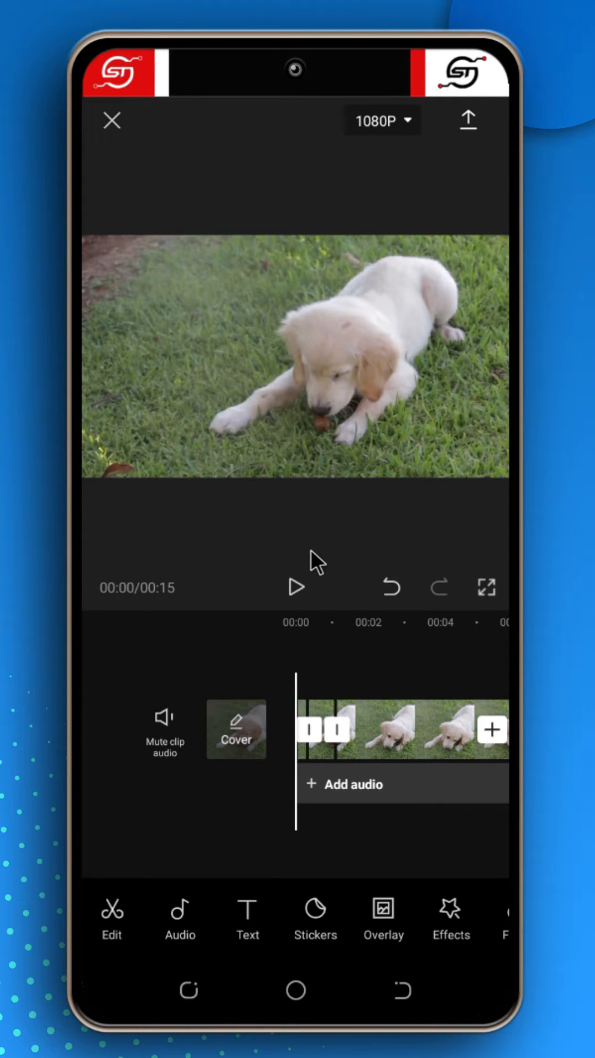
Undo the tiny split slices at the start of the puppy clip
click(294, 586)
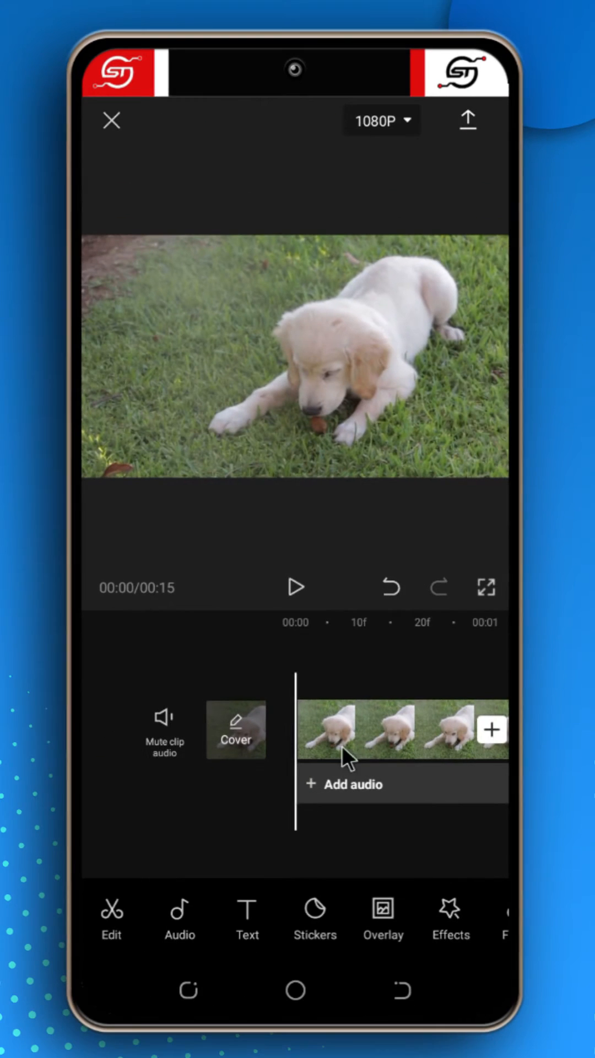
Add a starting keyframe to the puppy clip and preview the zoom playback
click(364, 728)
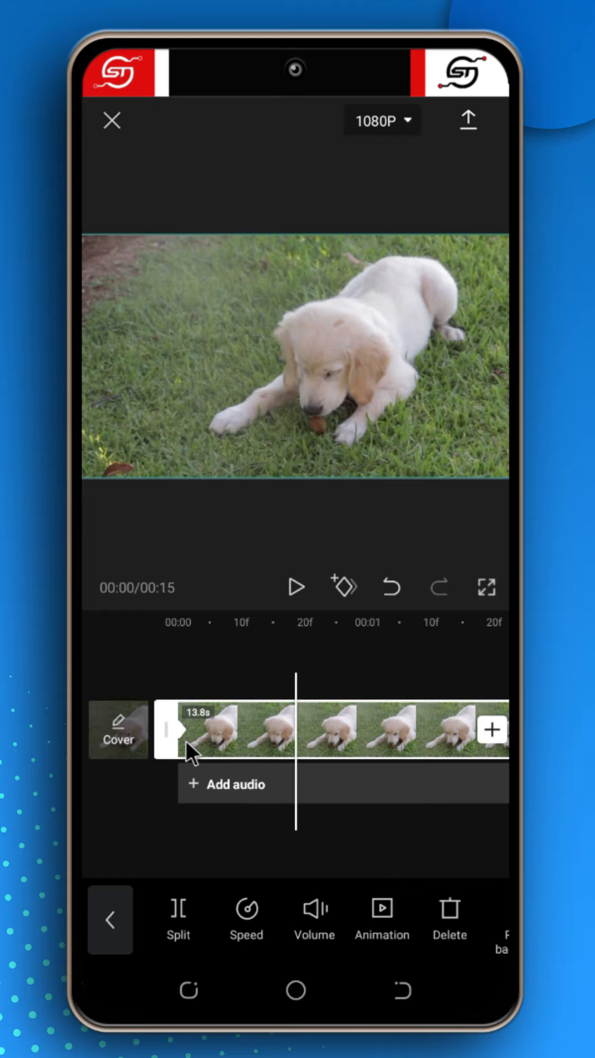
mouse_move(336, 631)
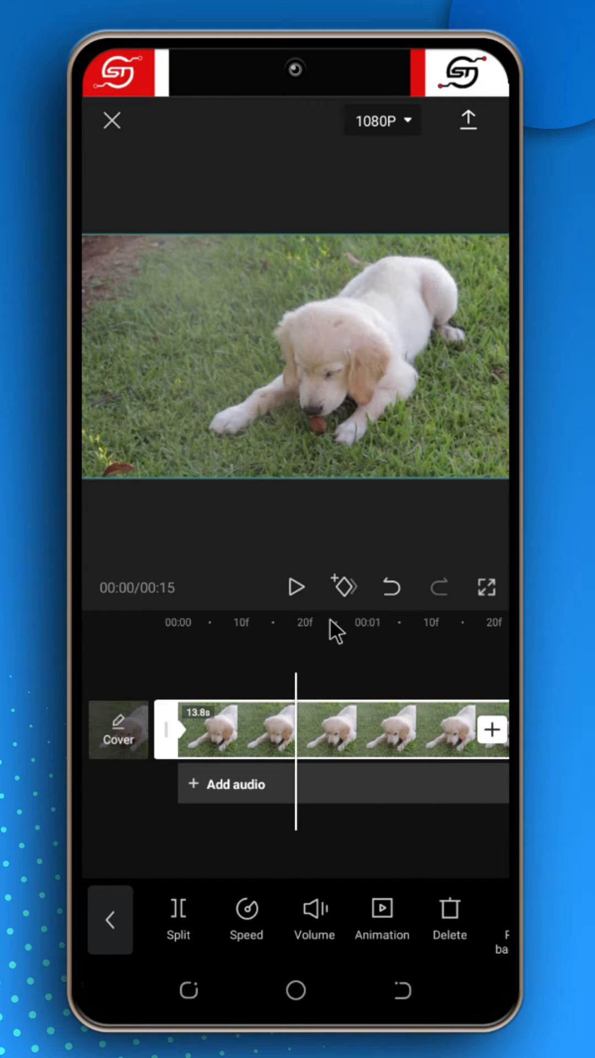
click(343, 587)
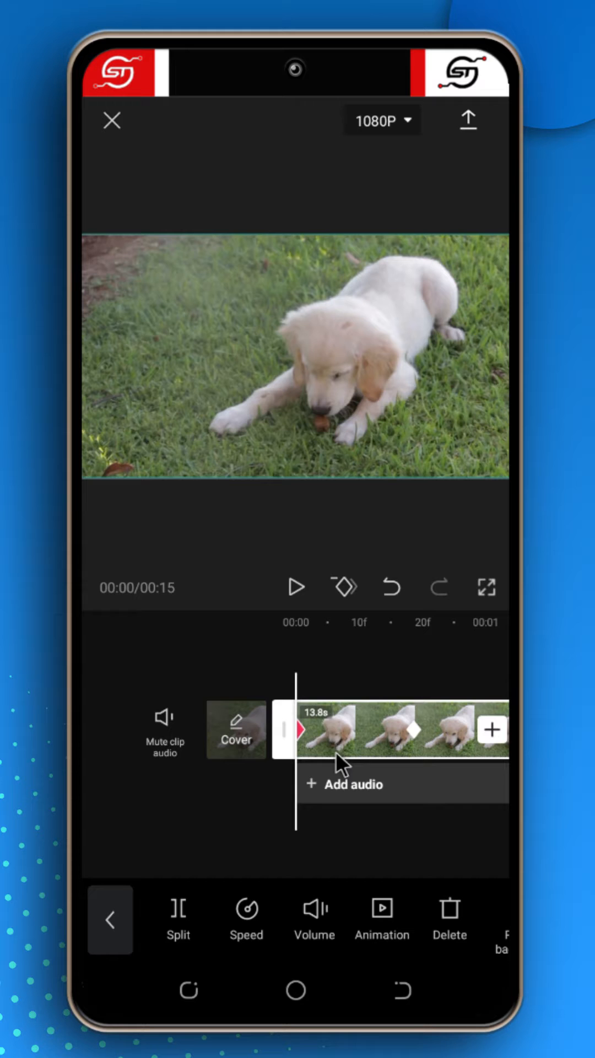
click(295, 587)
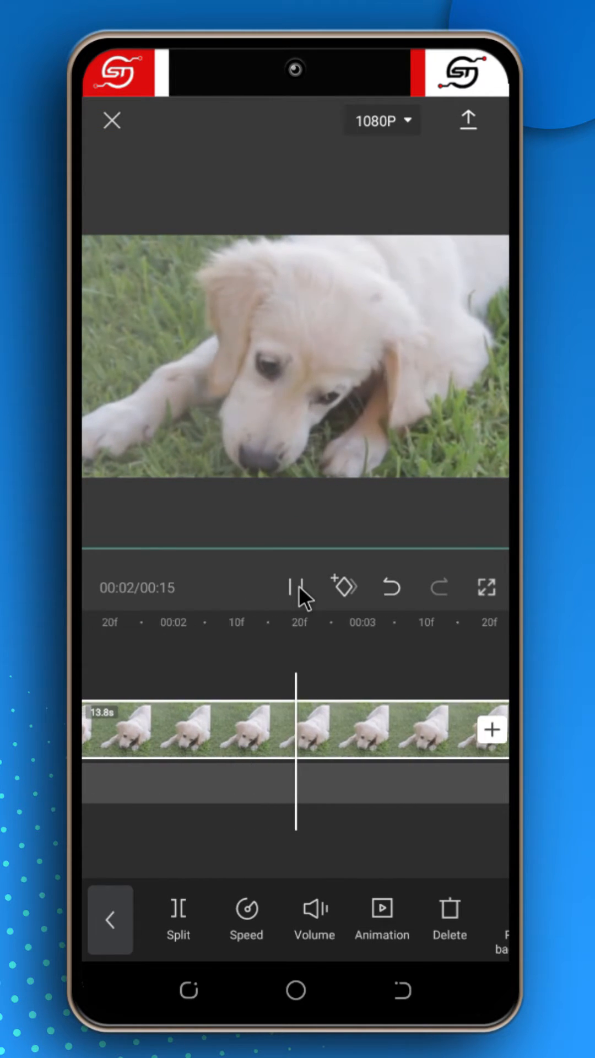
click(297, 587)
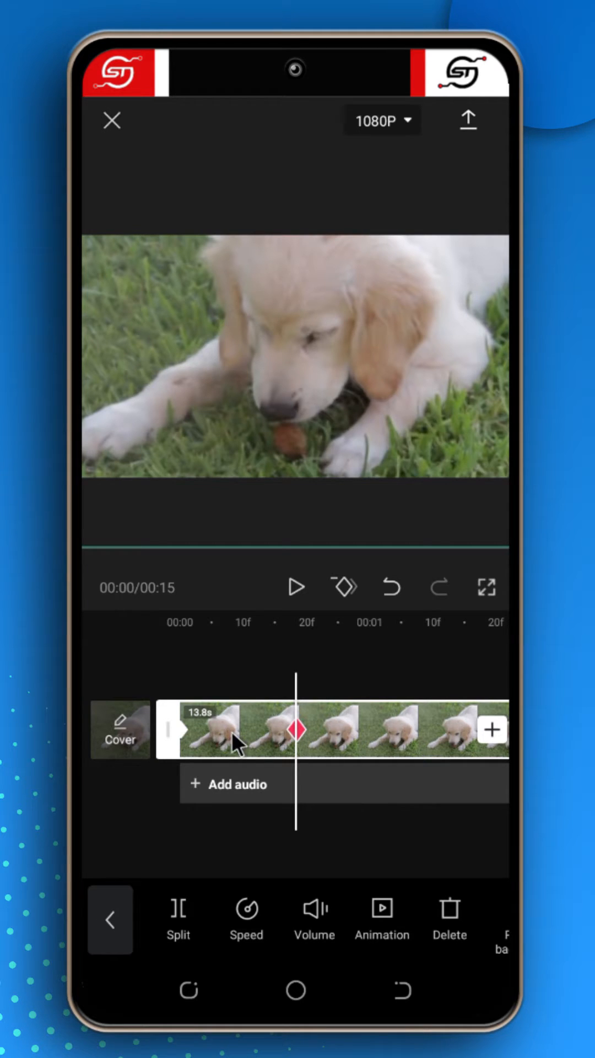
mouse_move(297, 441)
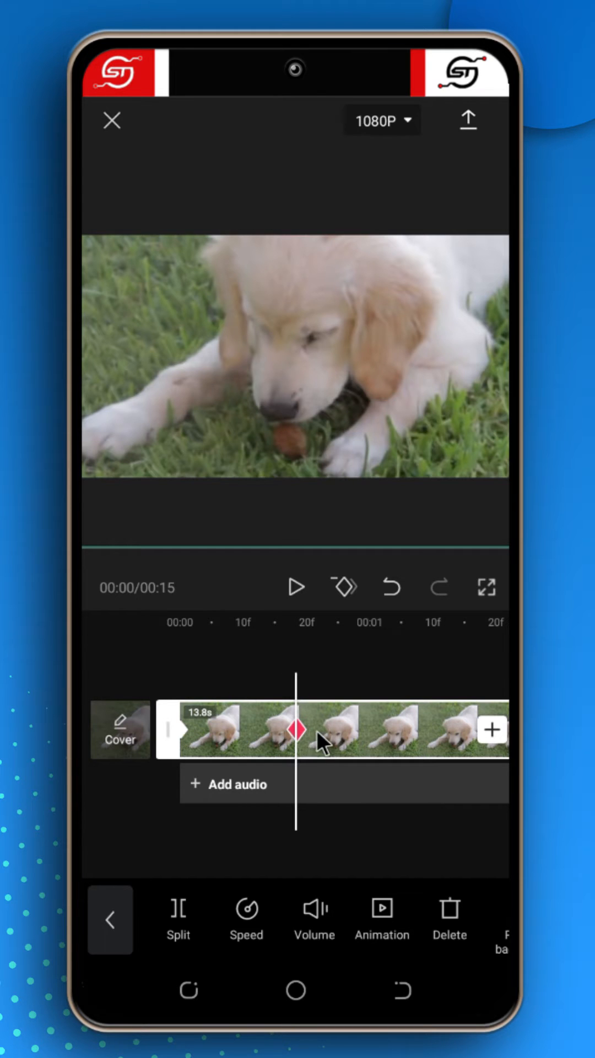
Move the playhead to 00:06 on the puppy clip
click(295, 729)
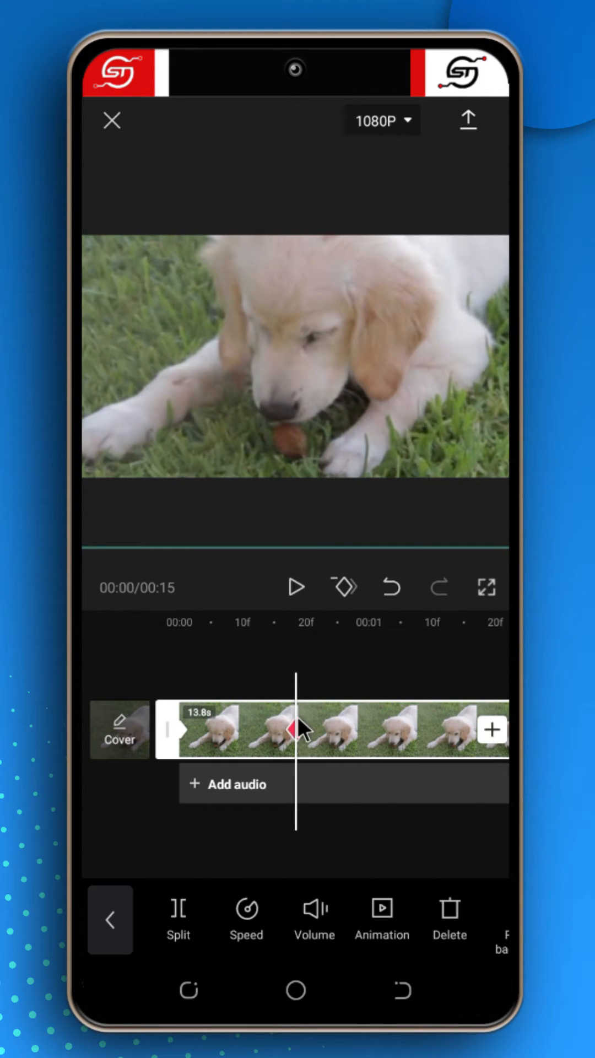
mouse_move(307, 670)
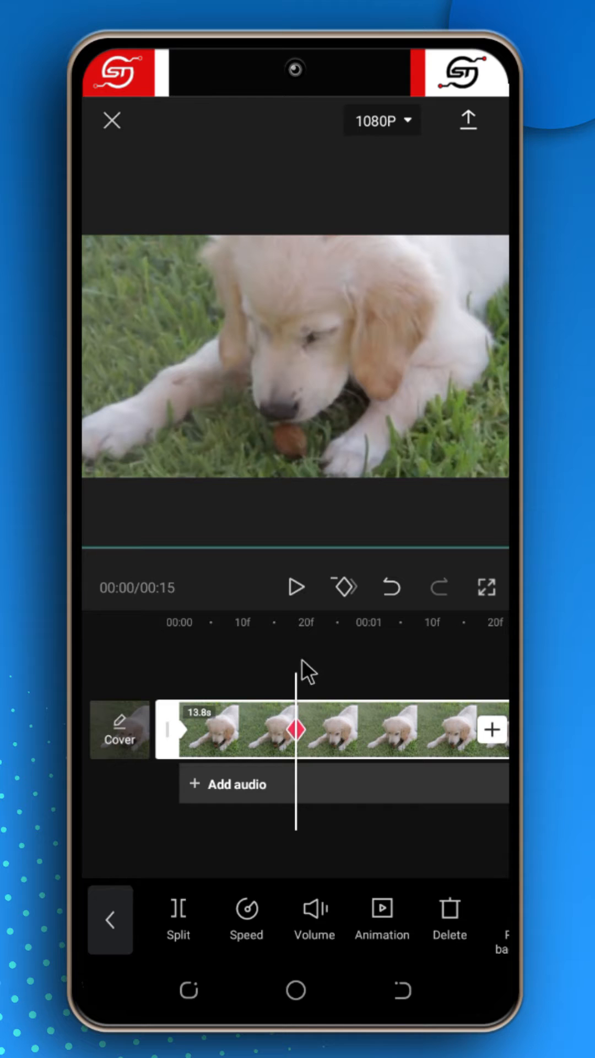
mouse_move(346, 592)
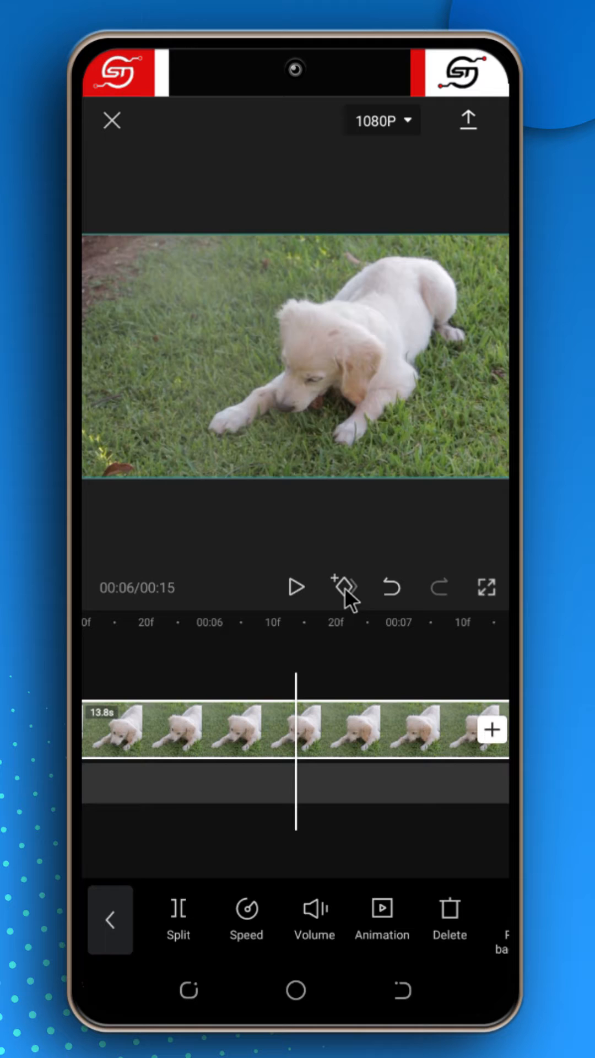
Add a 6-second keyframe with the puppy scaled into a close-up, then exit clip editing
click(343, 586)
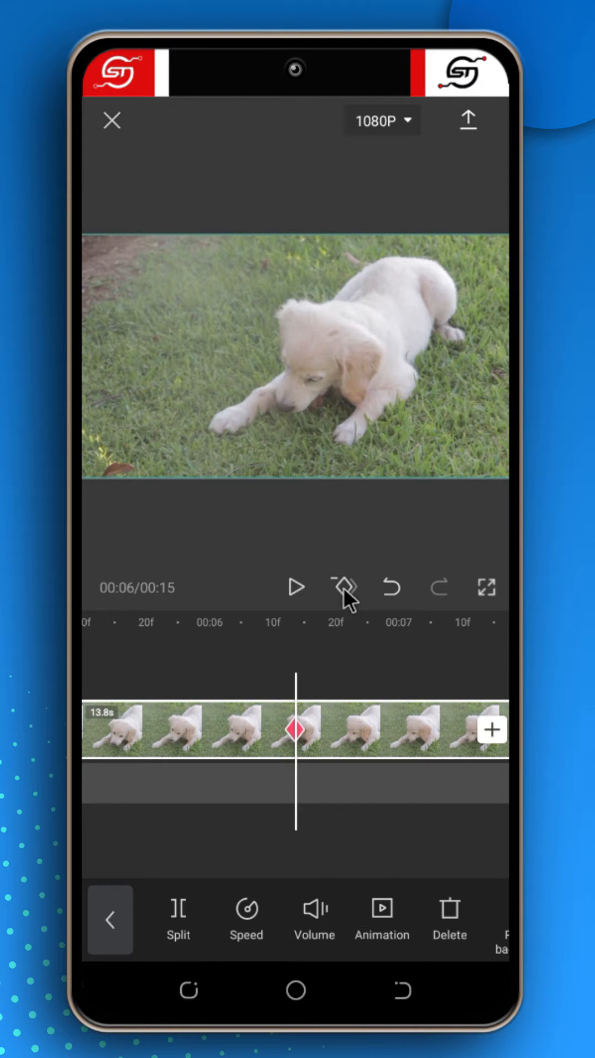
click(345, 586)
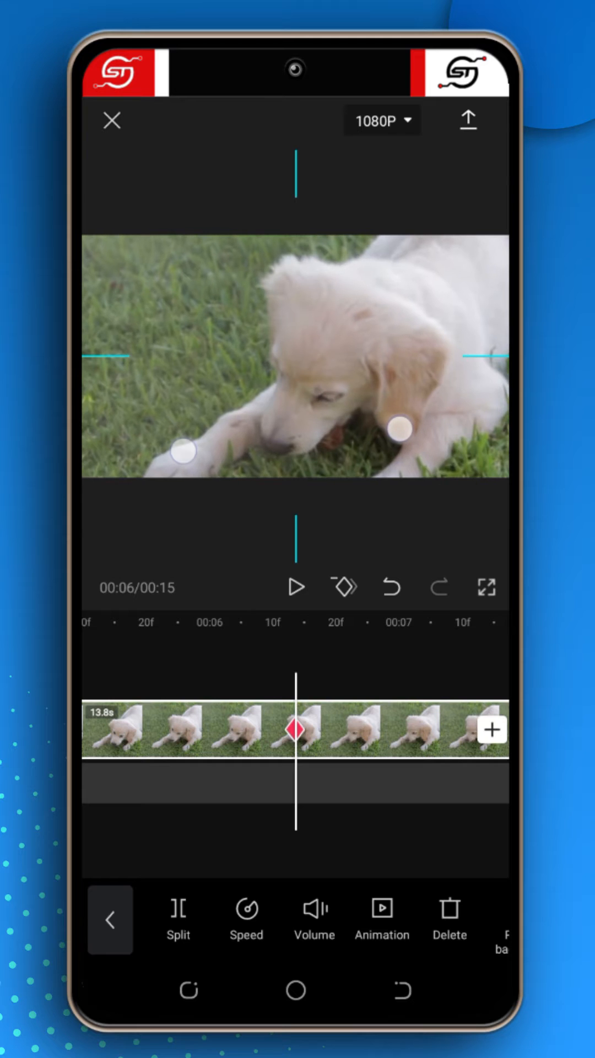
click(111, 919)
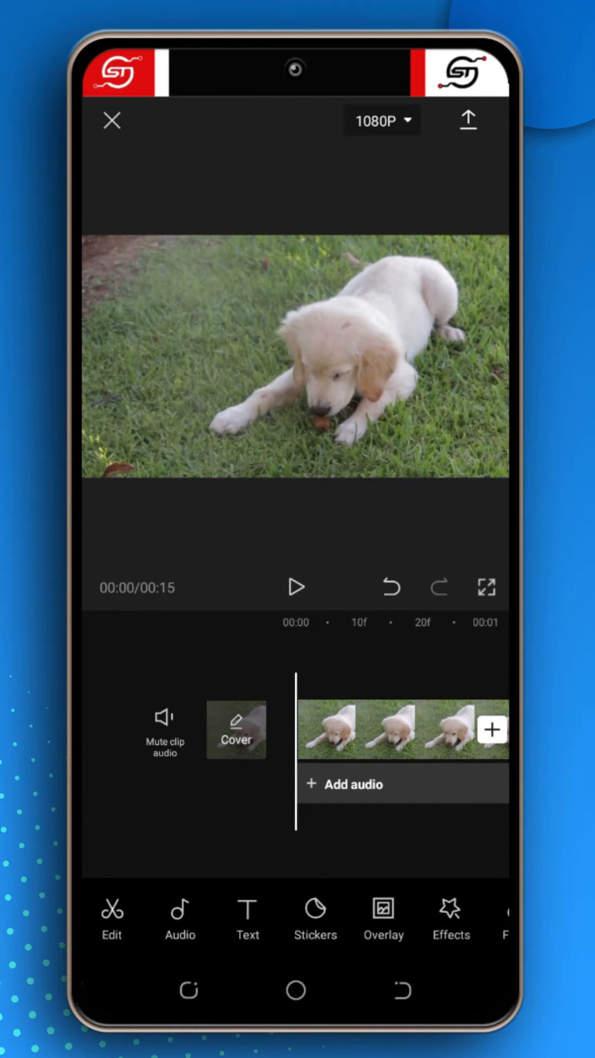
click(295, 587)
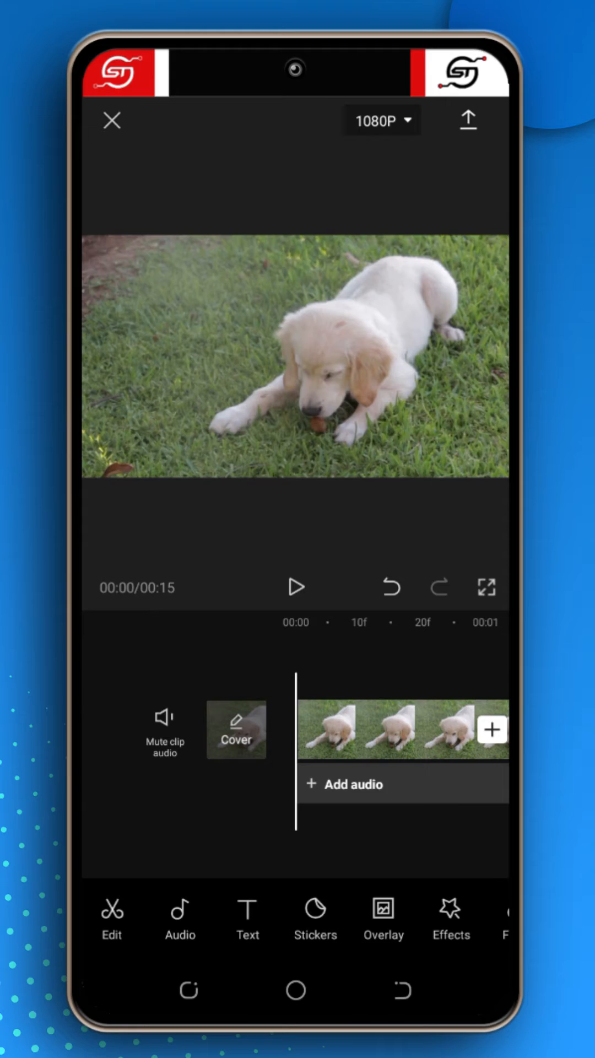
Split the puppy clip near the 1- and 2-second marks
click(385, 730)
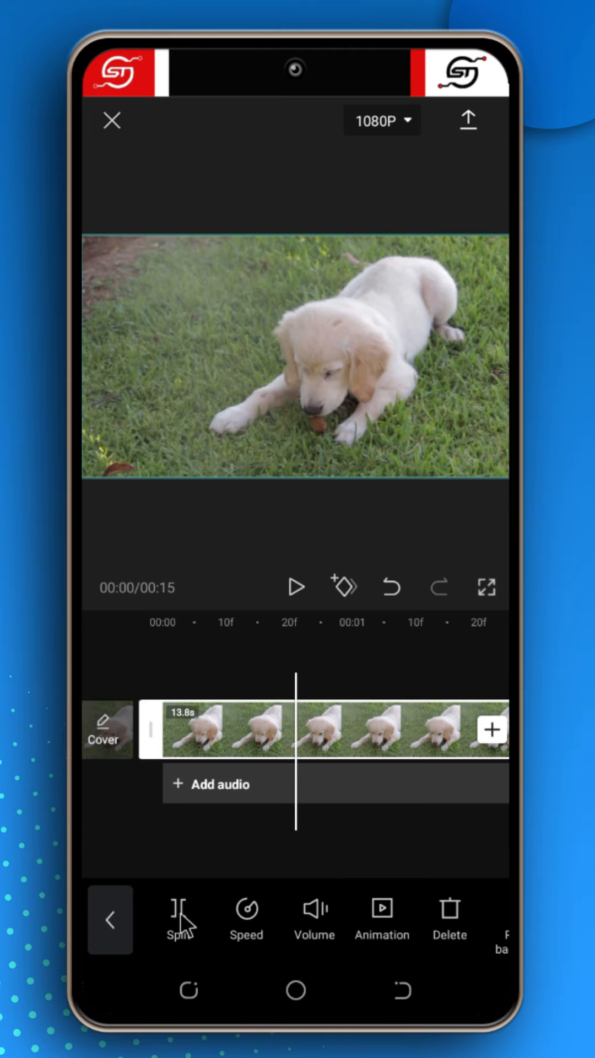
click(110, 919)
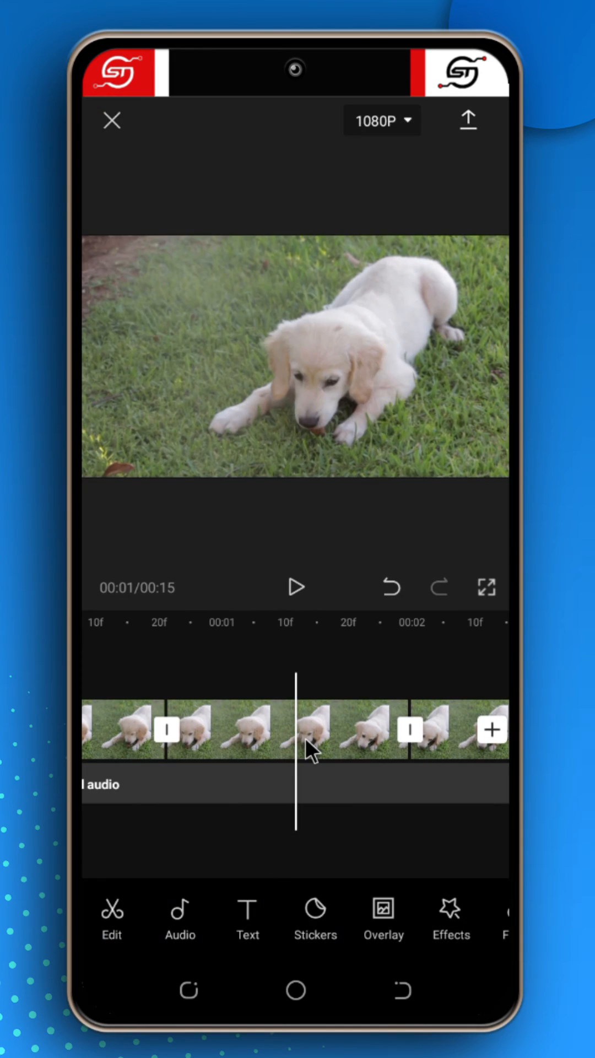
click(303, 730)
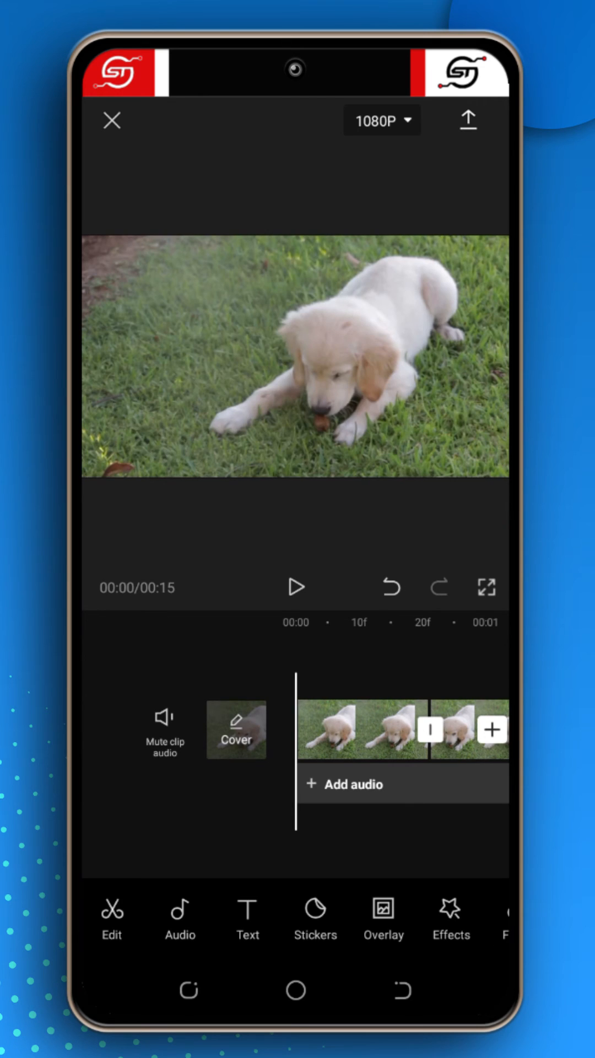
click(294, 587)
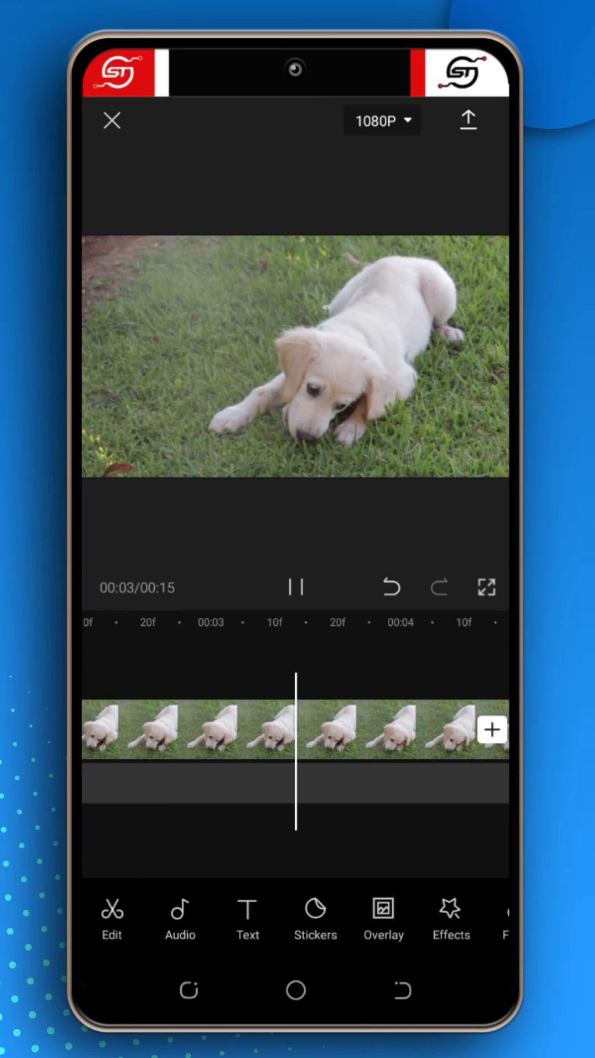
click(295, 586)
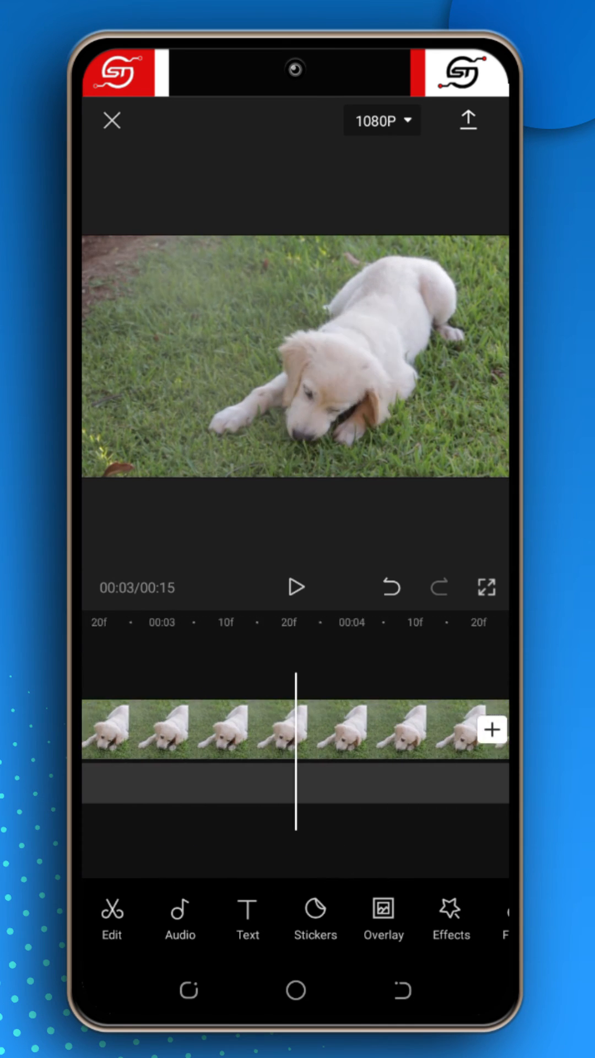